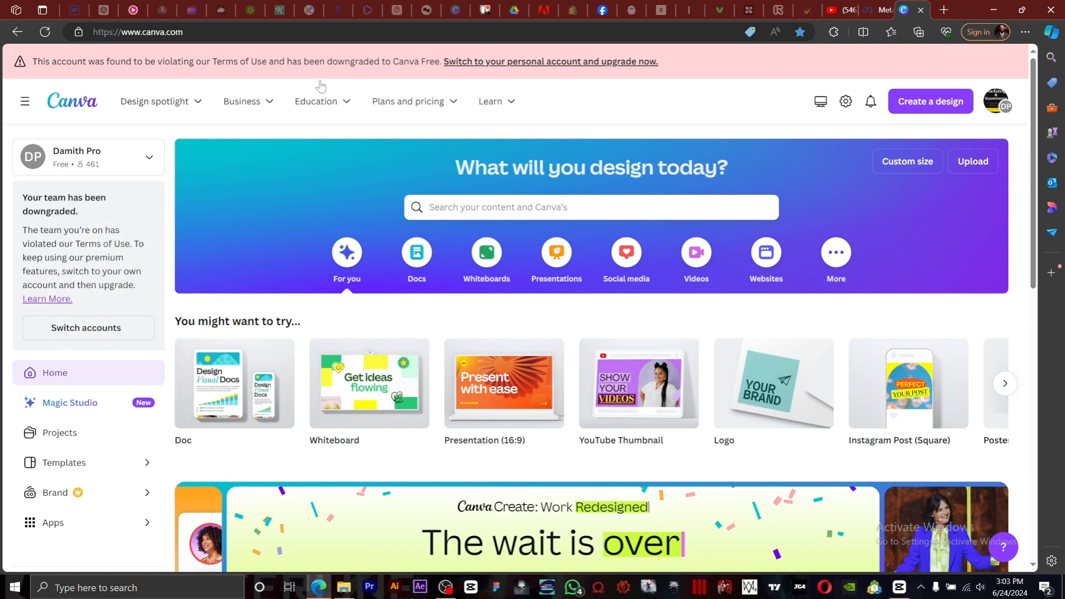
mouse_move(777, 68)
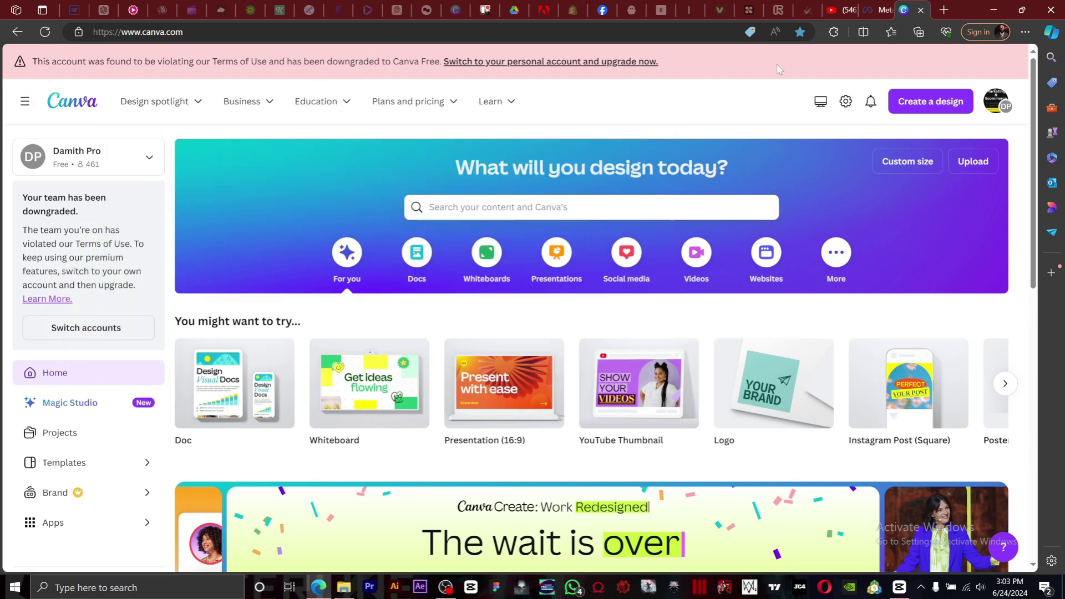
mouse_move(834, 10)
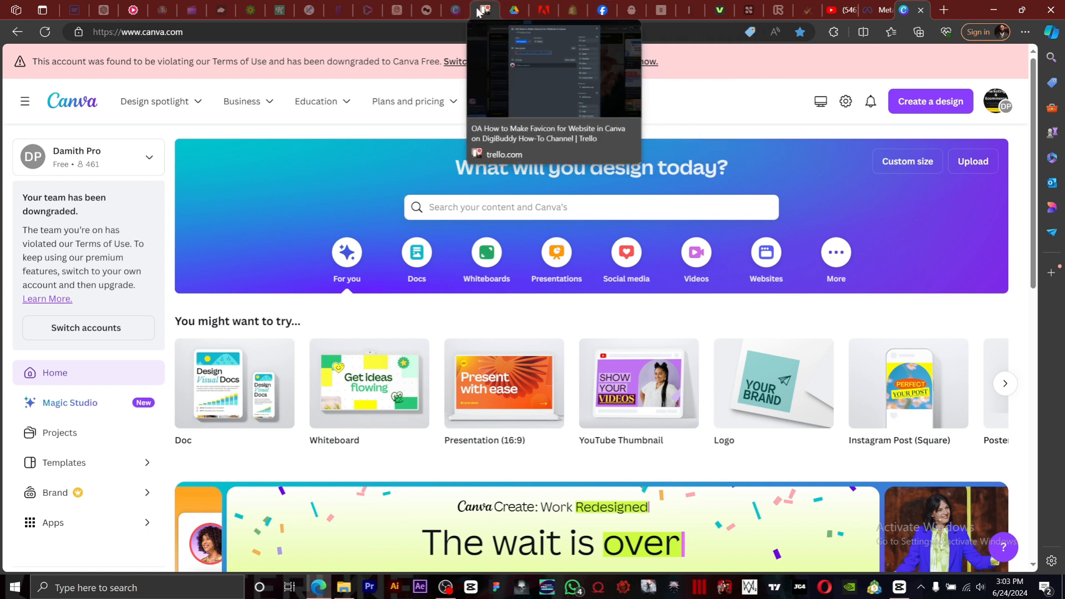
mouse_move(391, 330)
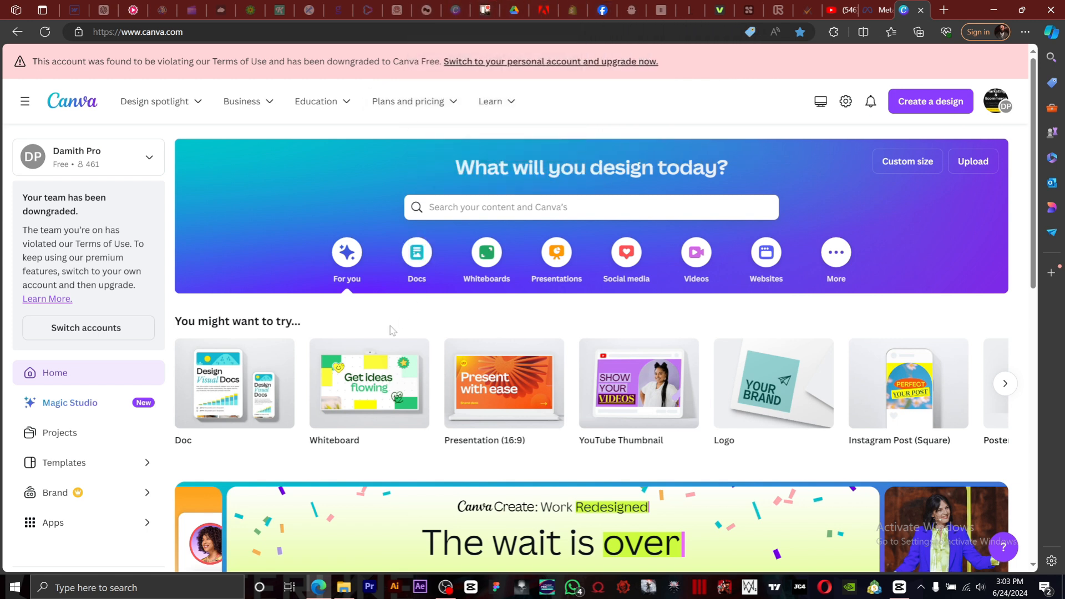
mouse_move(841, 129)
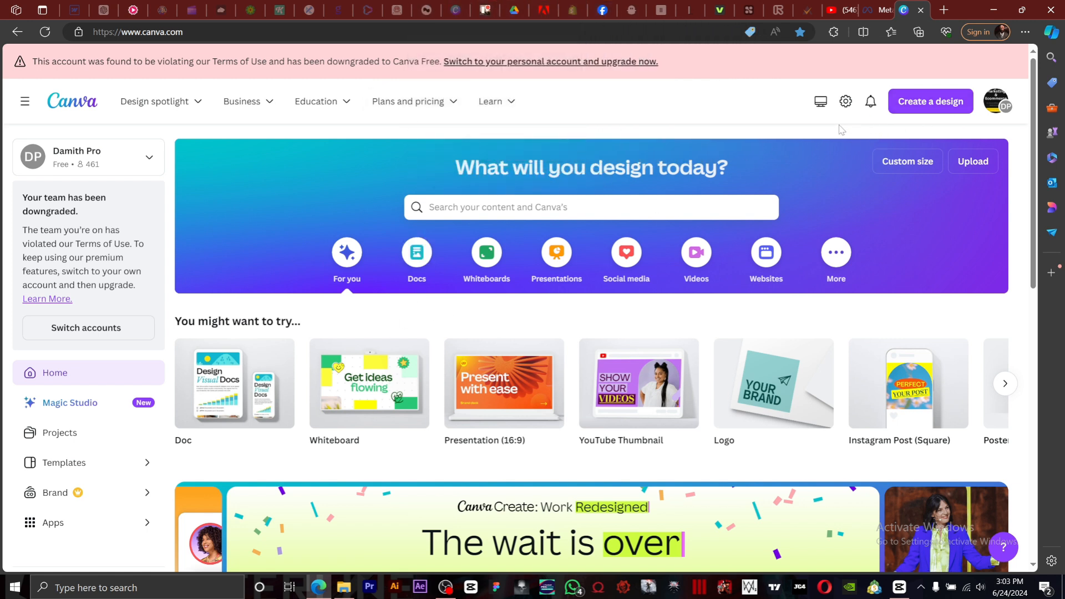
Create a new blank design with a custom size of 50 × 50 px.
click(907, 161)
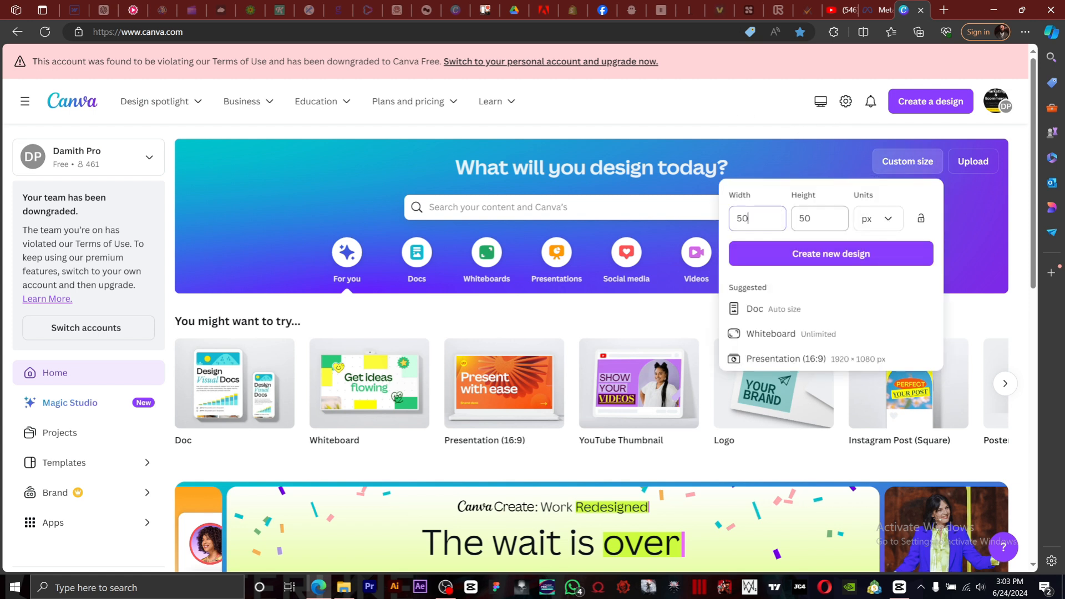
mouse_move(831, 265)
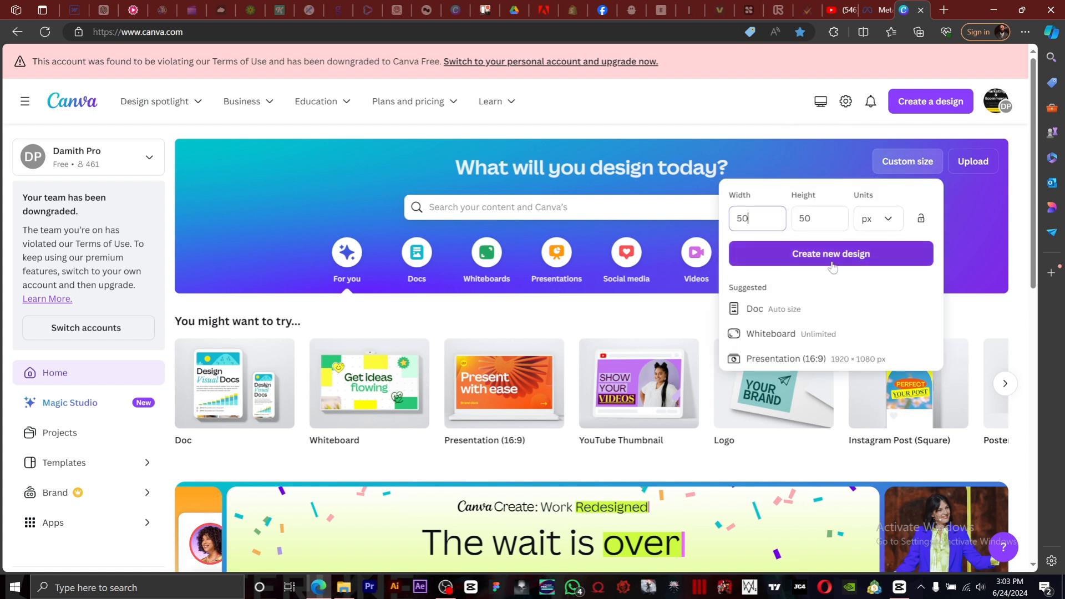
click(830, 253)
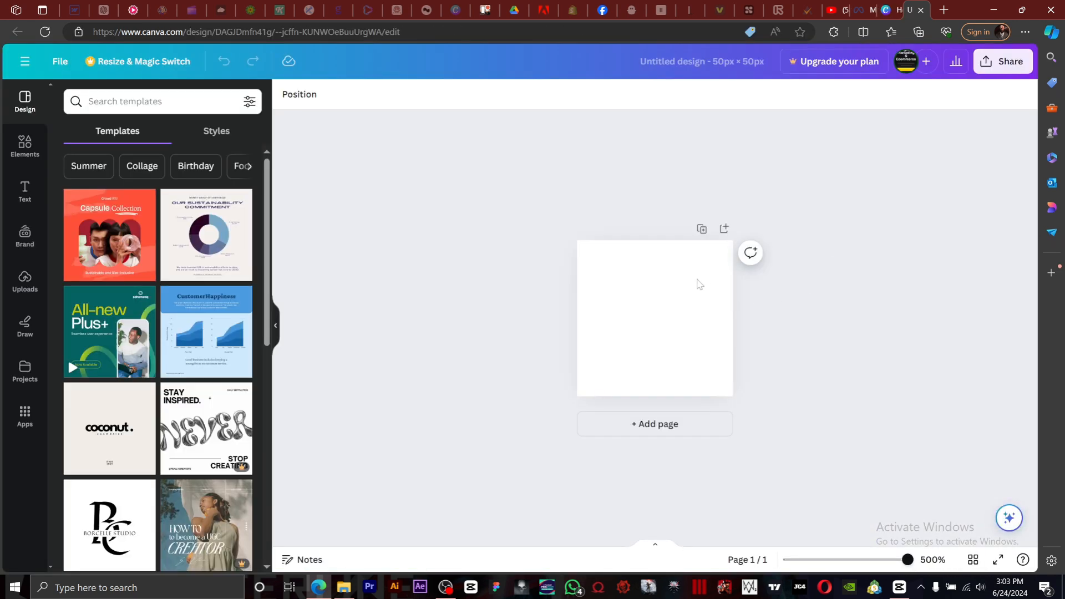
mouse_move(47, 131)
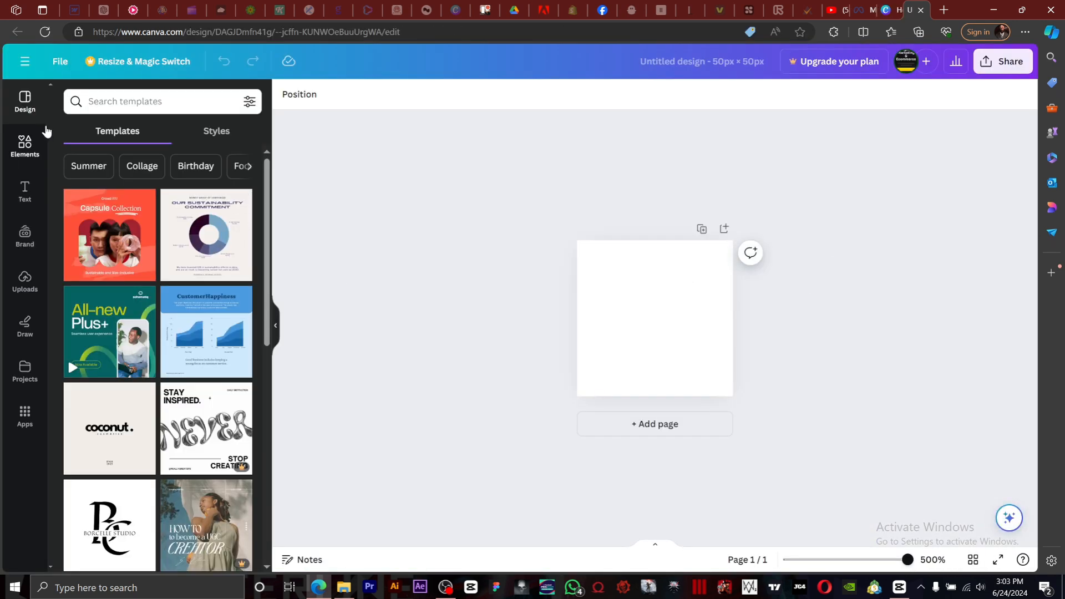
Show the Elements library beside the empty 50 × 50 px canvas.
click(24, 146)
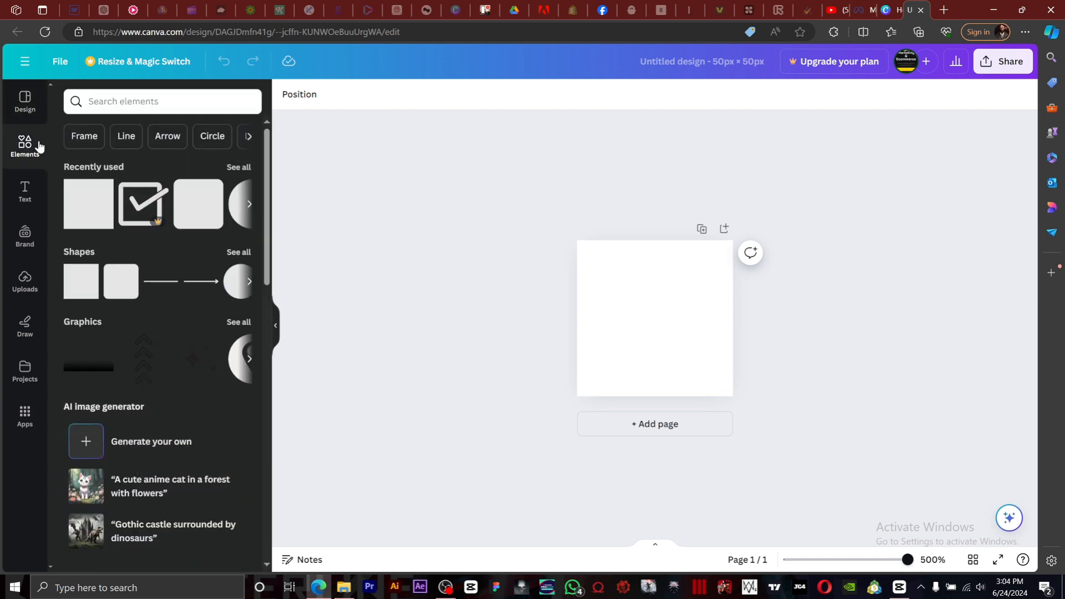
mouse_move(38, 147)
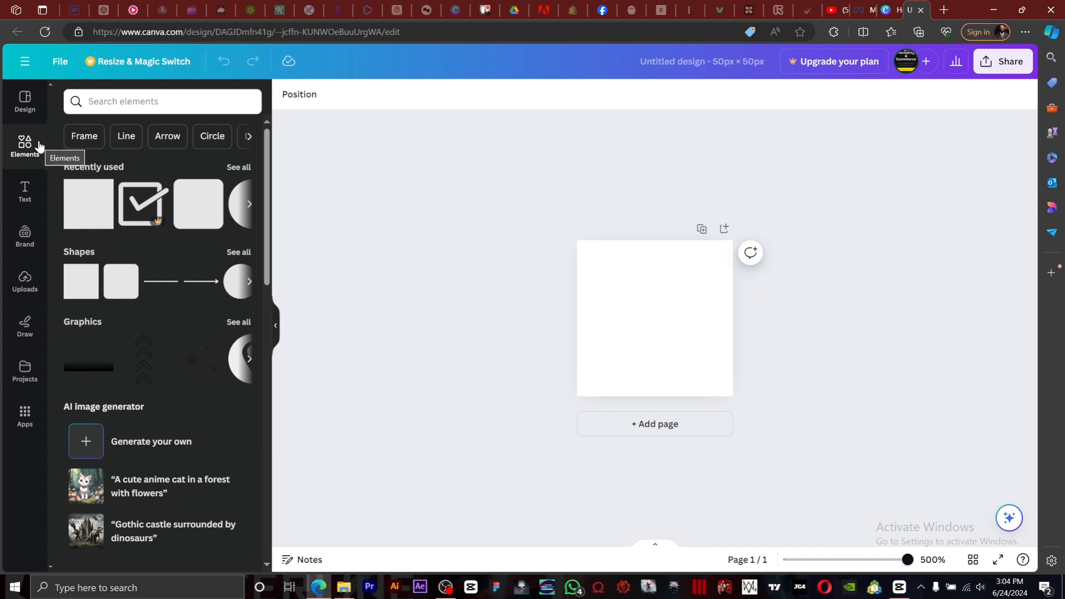
mouse_move(187, 94)
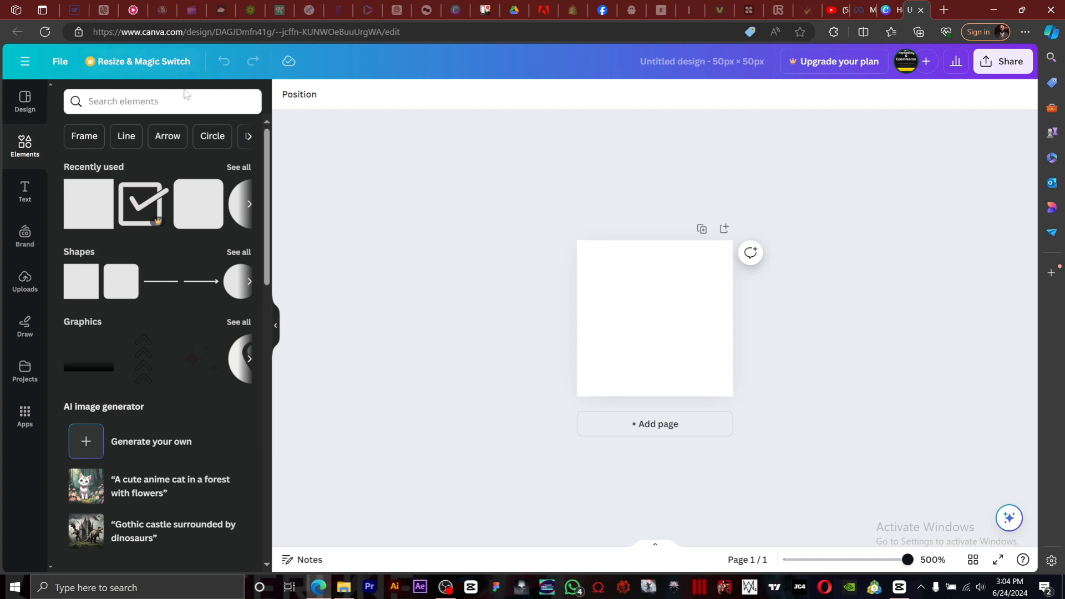
Search the elements library for 'website design' and filter results to Graphics only.
click(161, 100)
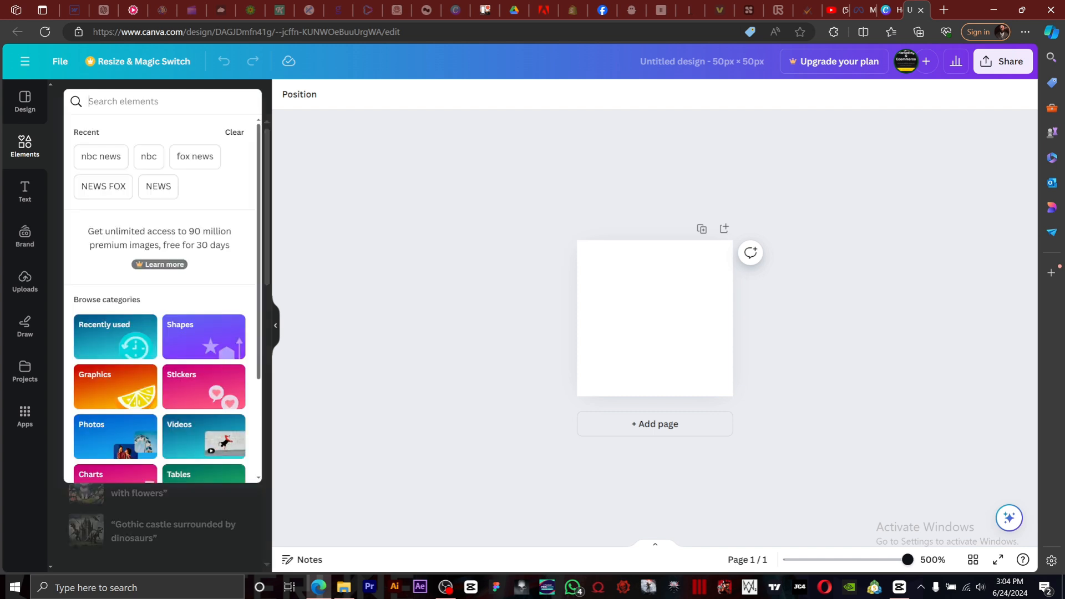
text(web des)
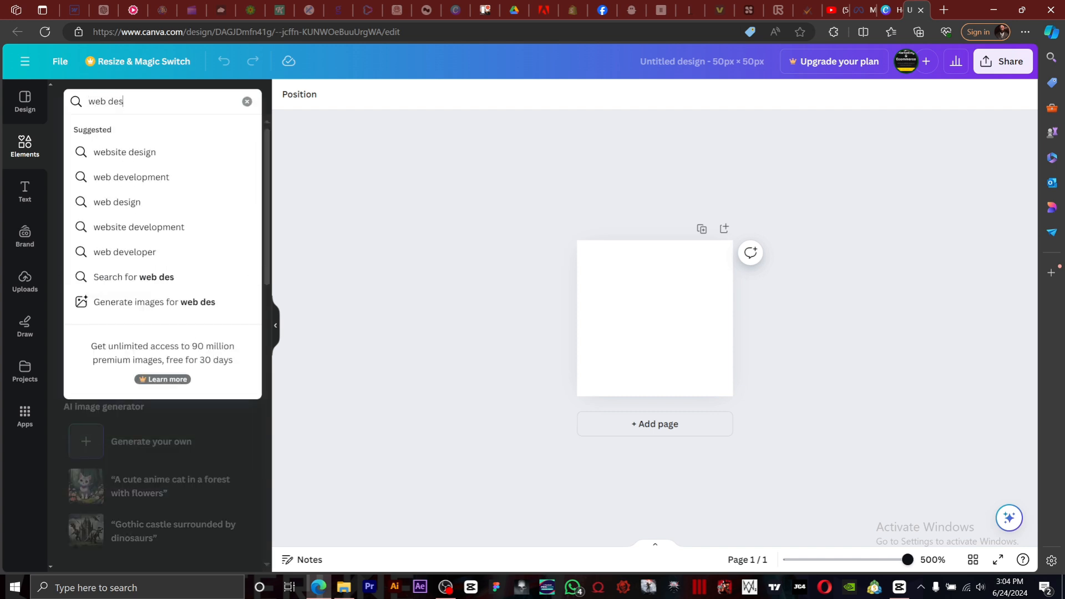
click(124, 151)
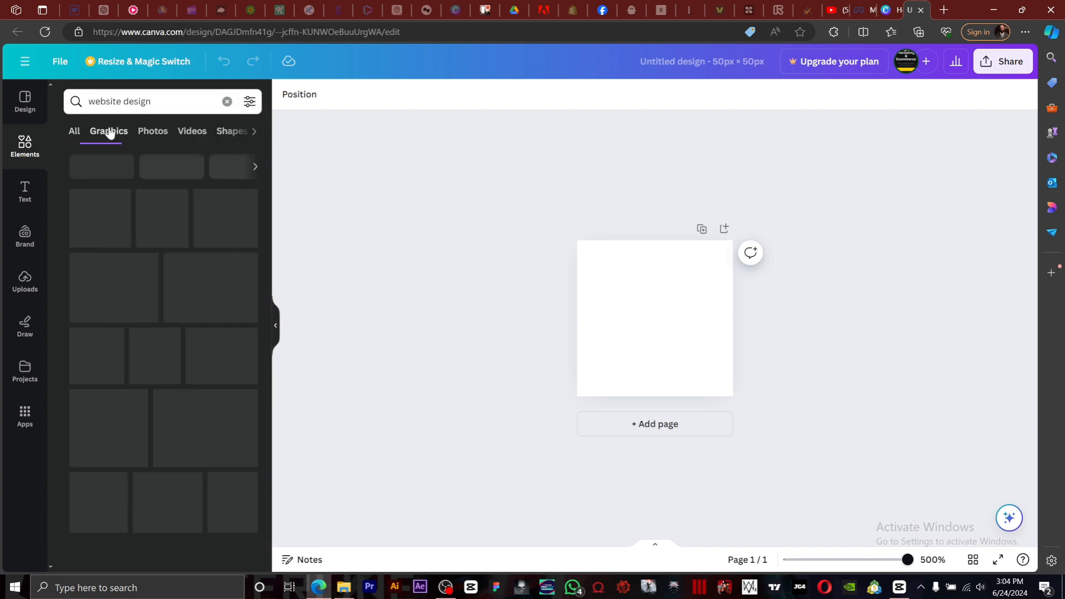
click(109, 130)
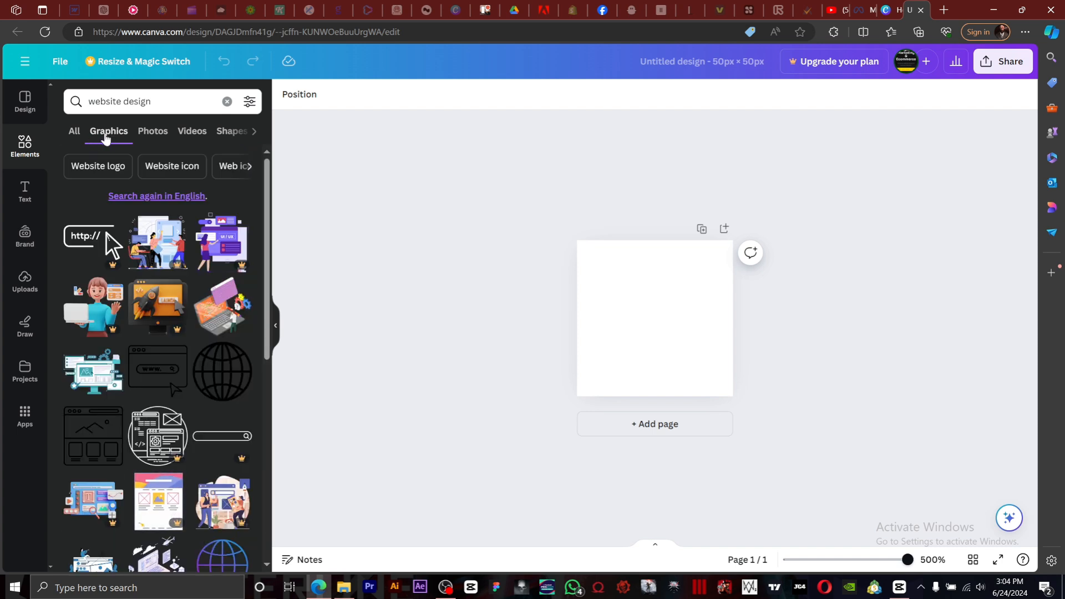
mouse_move(166, 299)
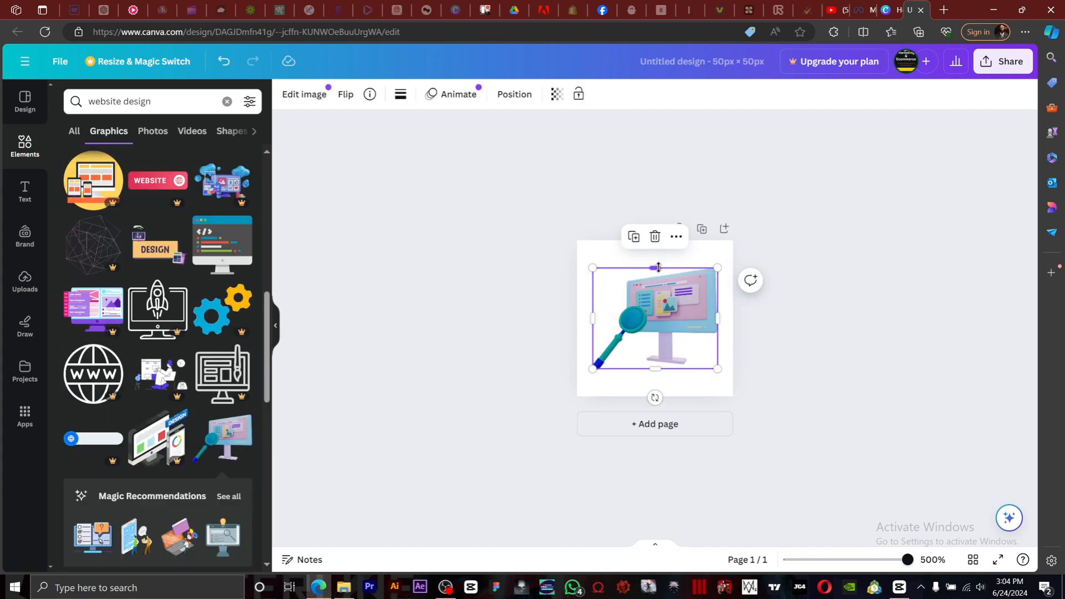
Enlarge the monitor-with-magnifier graphic to fill the 50 × 50 px page.
drag(717, 267, 721, 262)
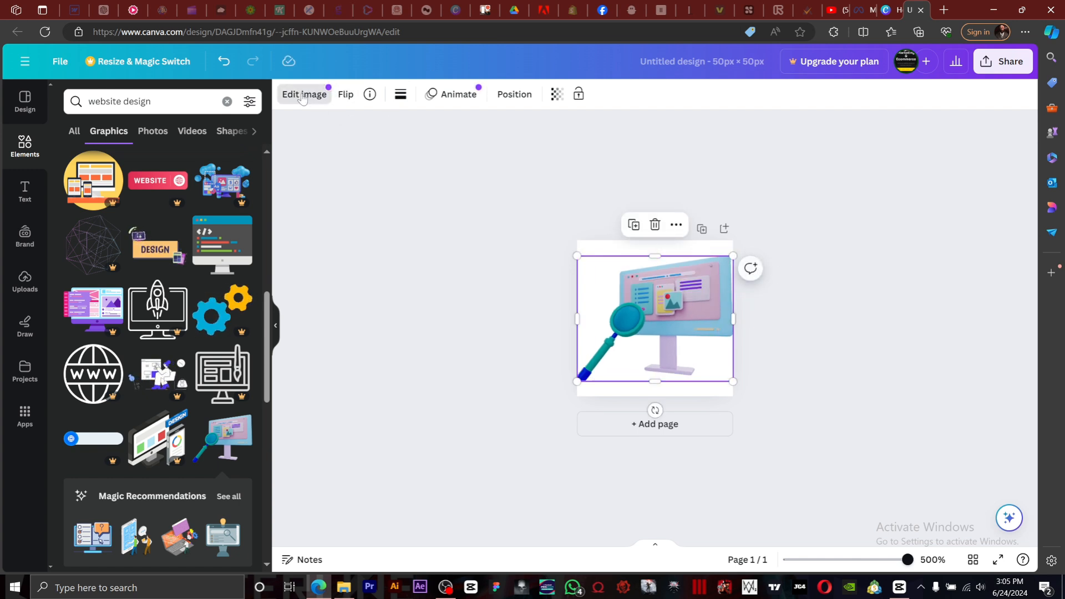
click(304, 94)
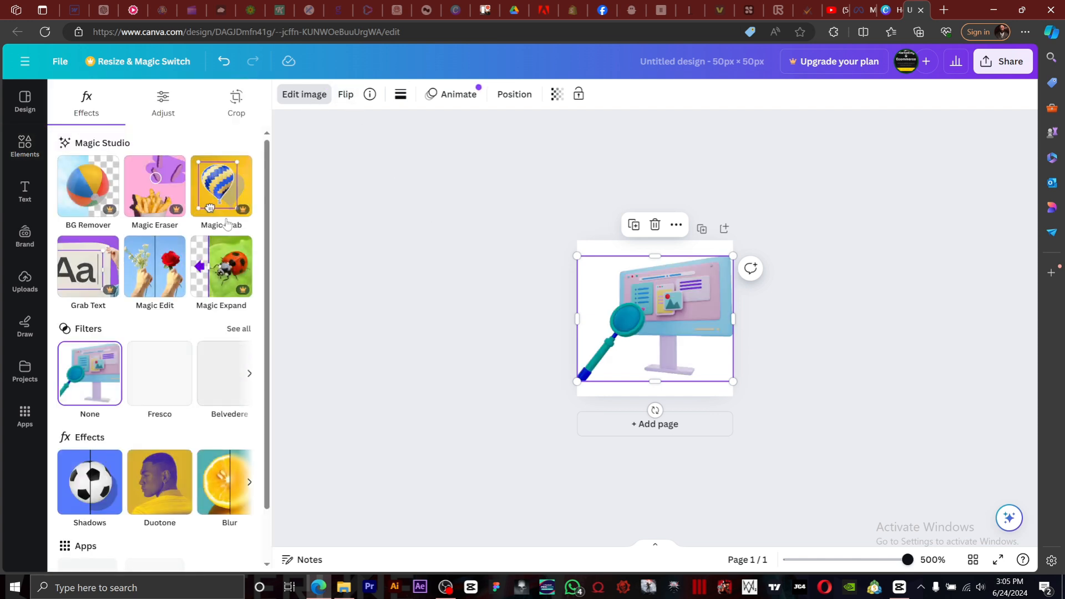
click(160, 372)
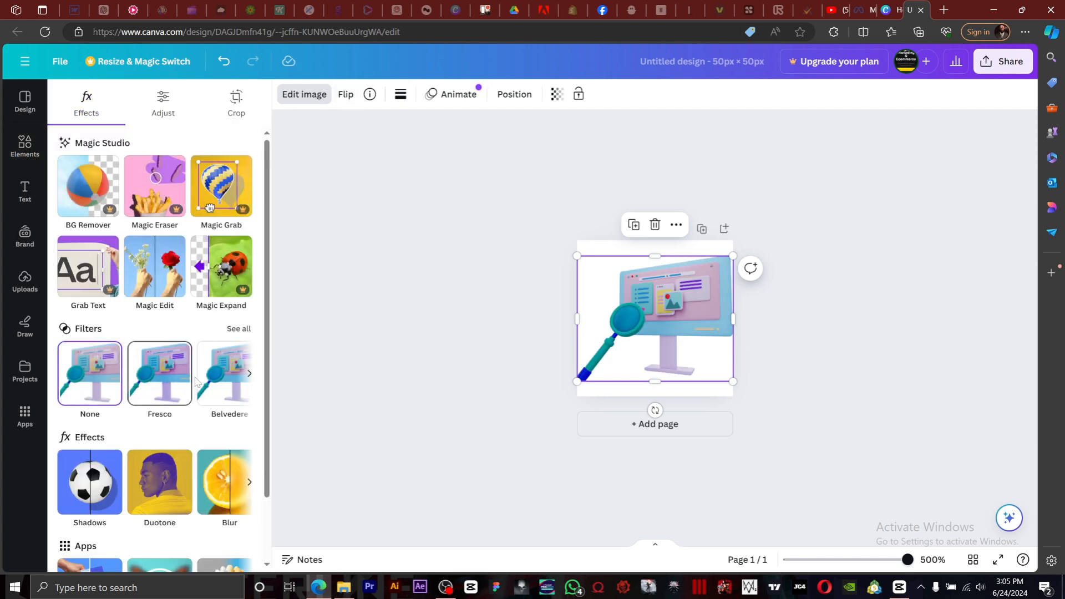
click(159, 373)
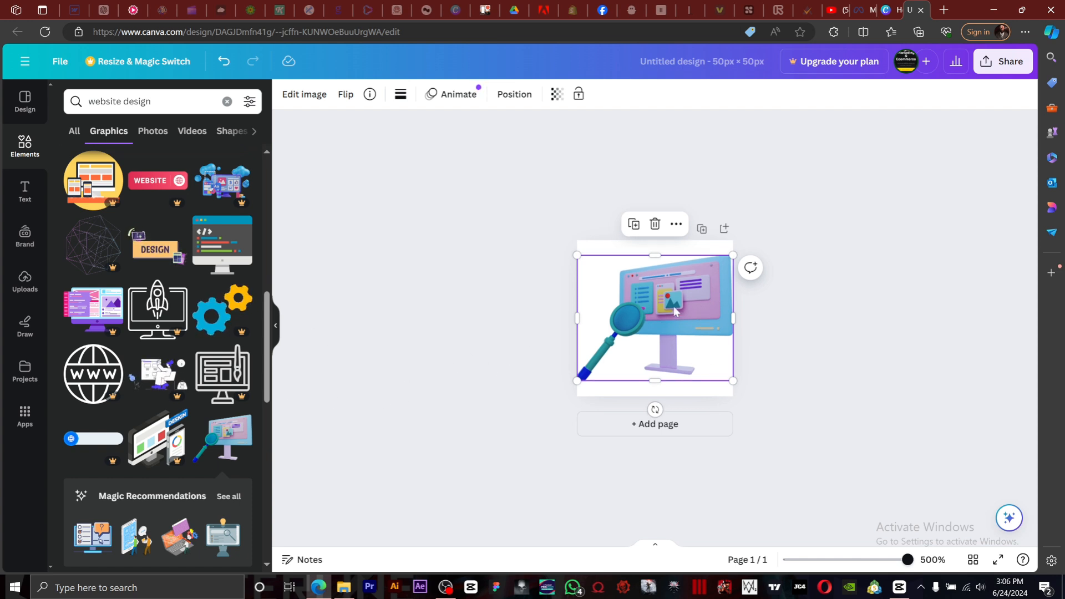
Download the design as a 50 × 50 px PNG via Share > Download.
click(1002, 61)
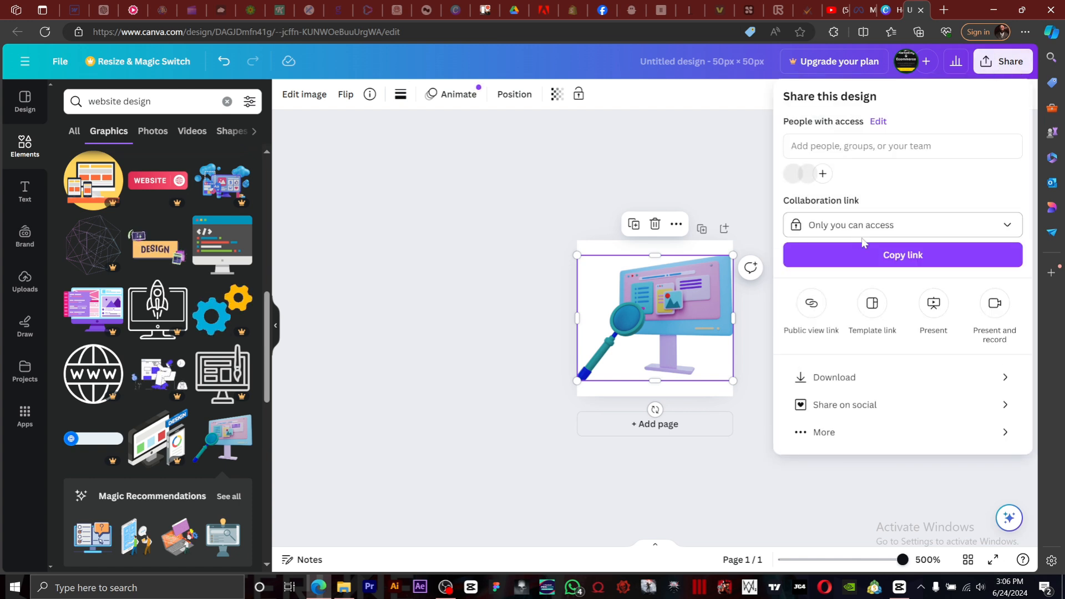
click(834, 377)
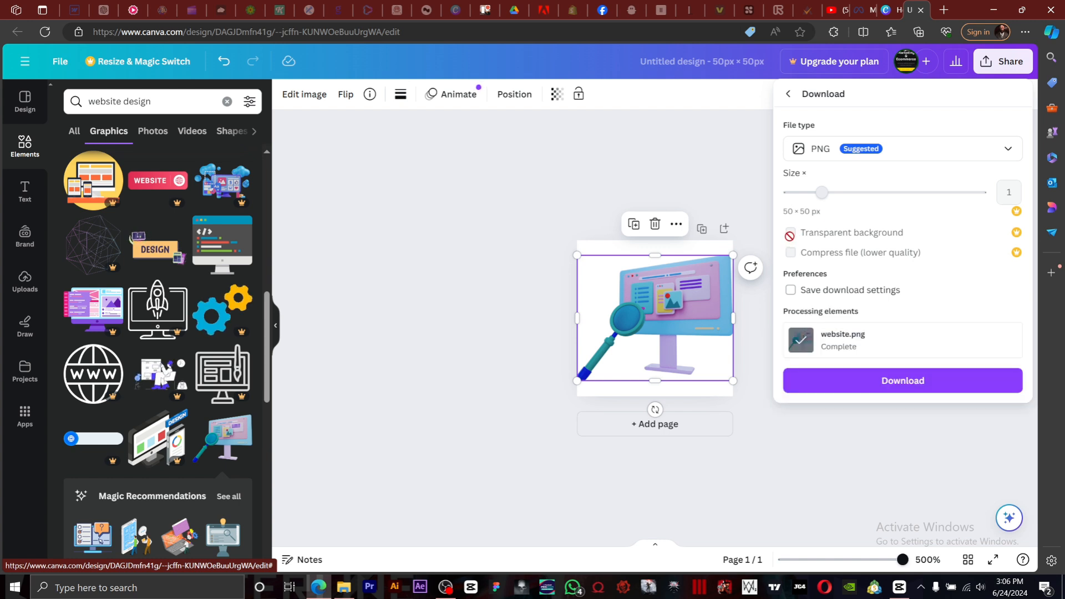
click(789, 232)
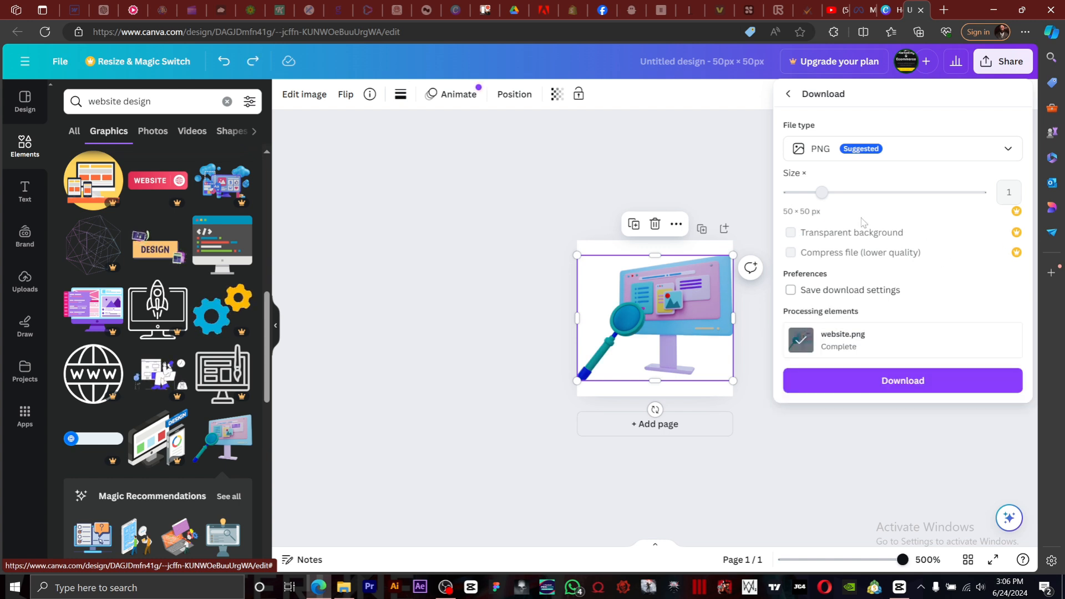
mouse_move(826, 249)
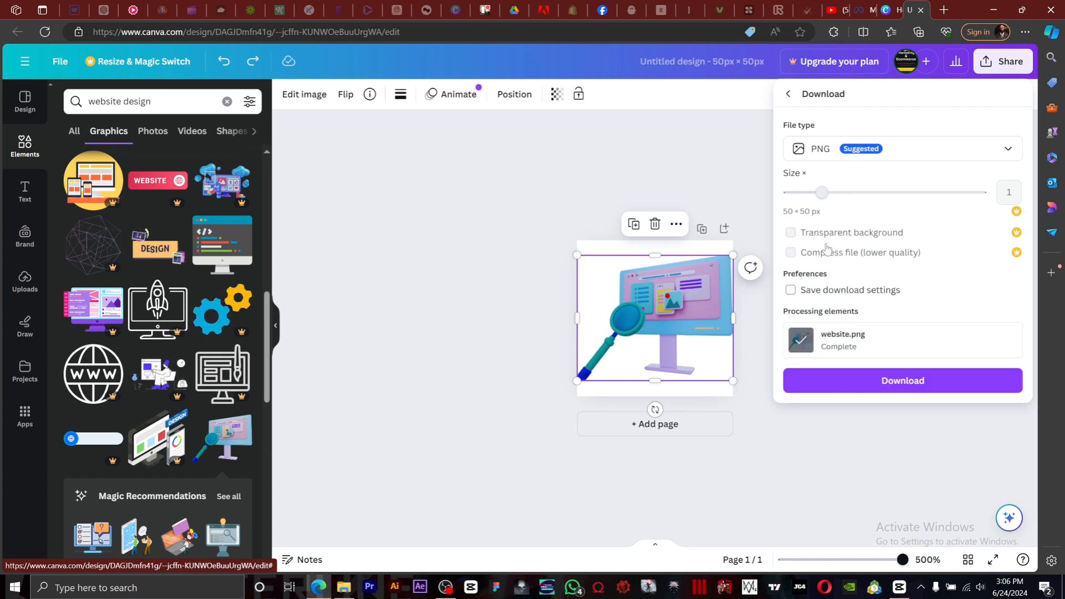
click(903, 380)
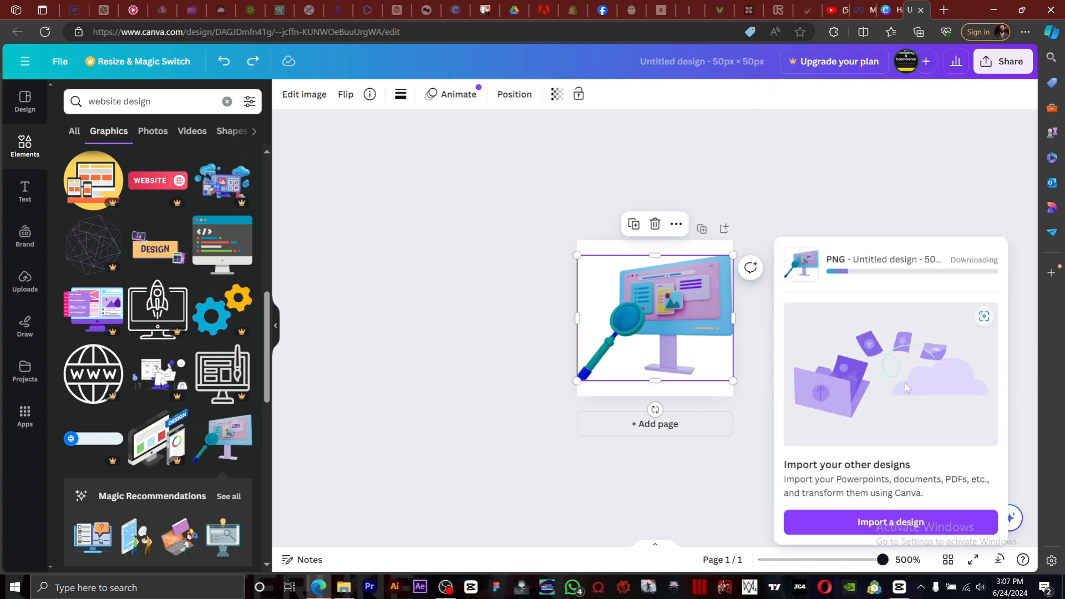
Open the downloaded 'Untitled design (2)' image from Downloads in Photos.
click(919, 31)
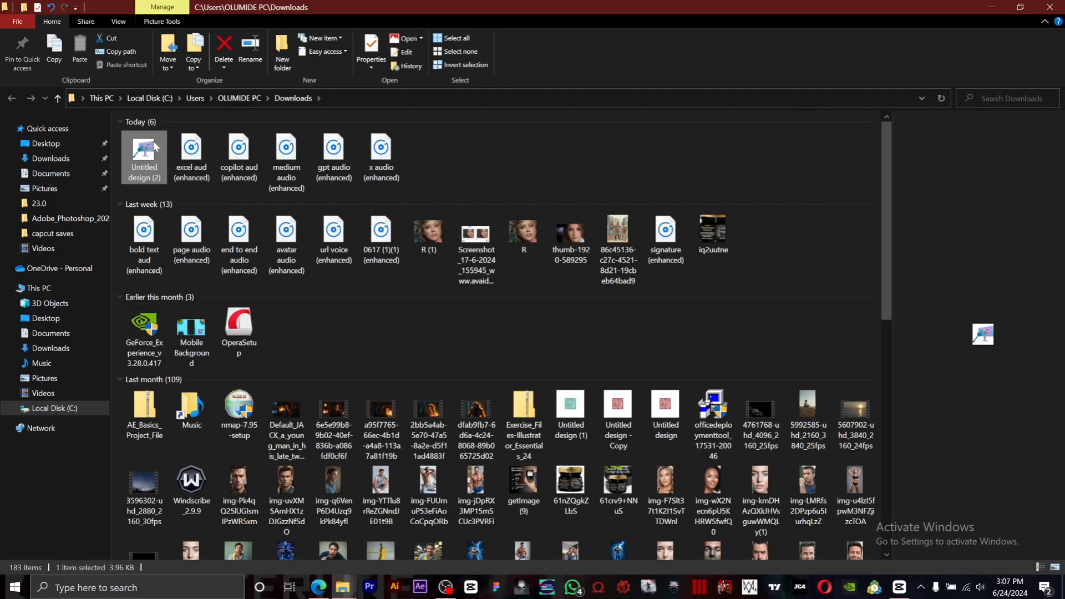
double_click(143, 152)
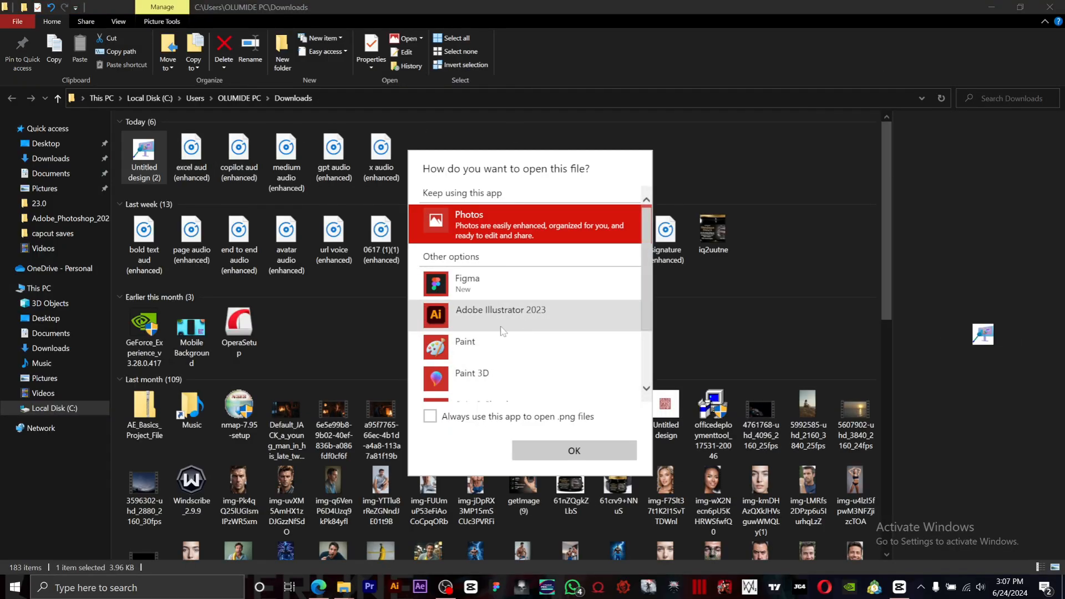
click(575, 450)
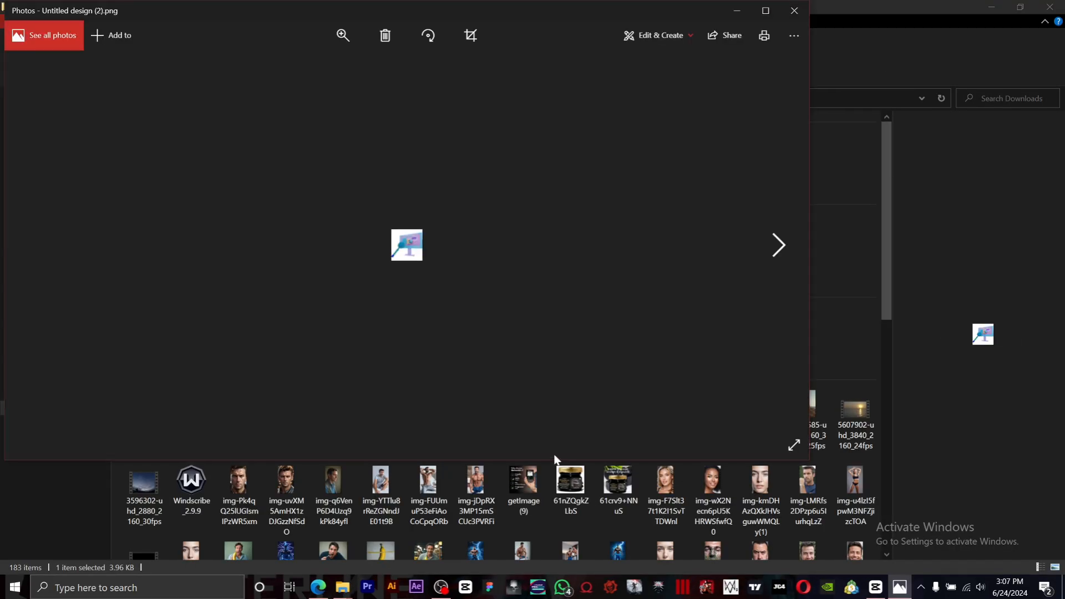
mouse_move(416, 266)
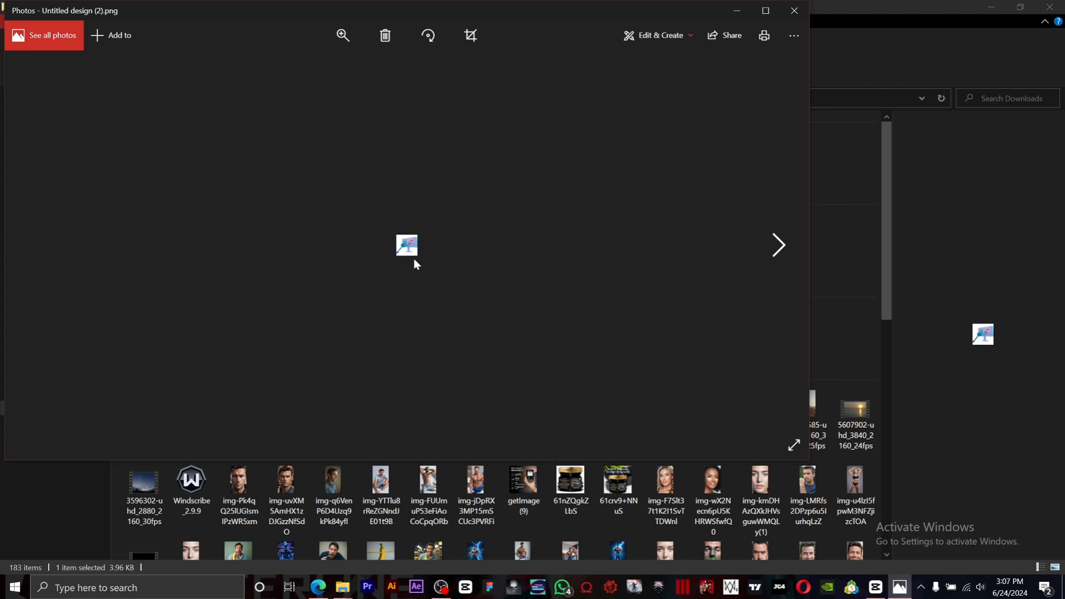
mouse_move(408, 253)
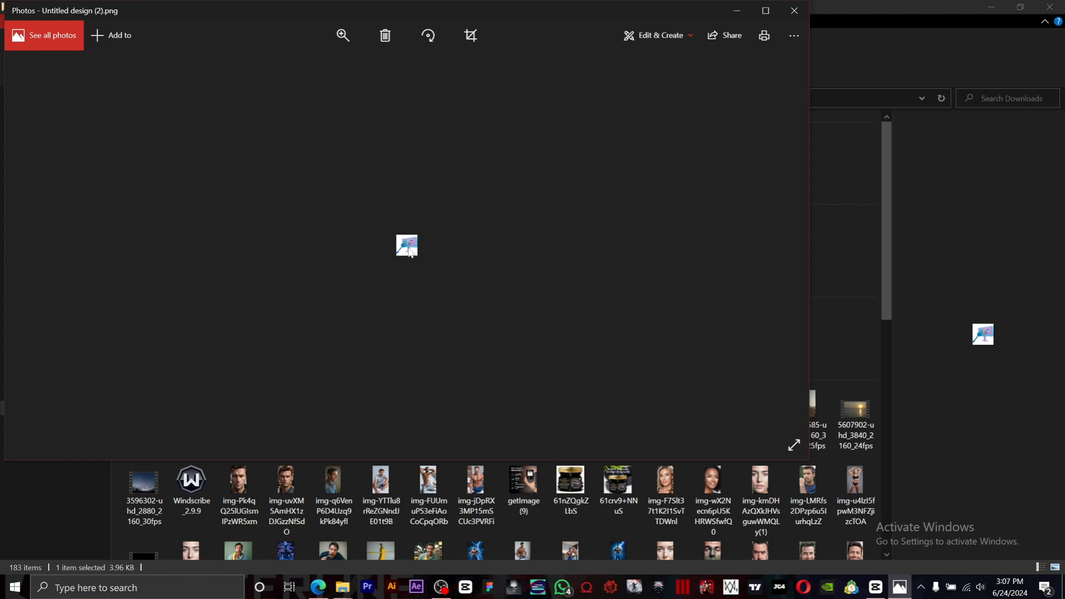
mouse_move(393, 266)
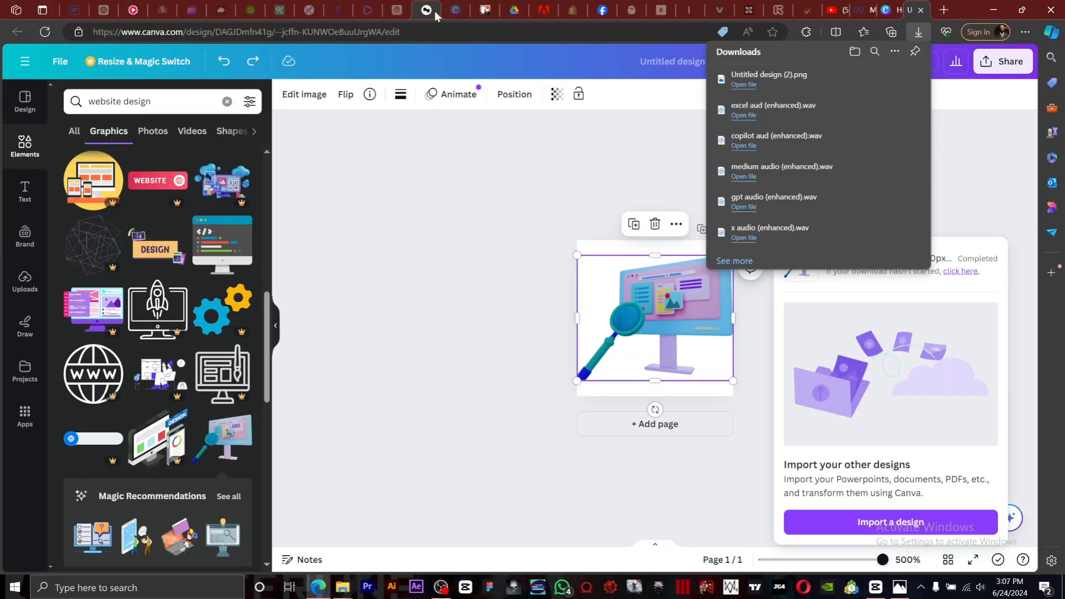
mouse_move(446, 5)
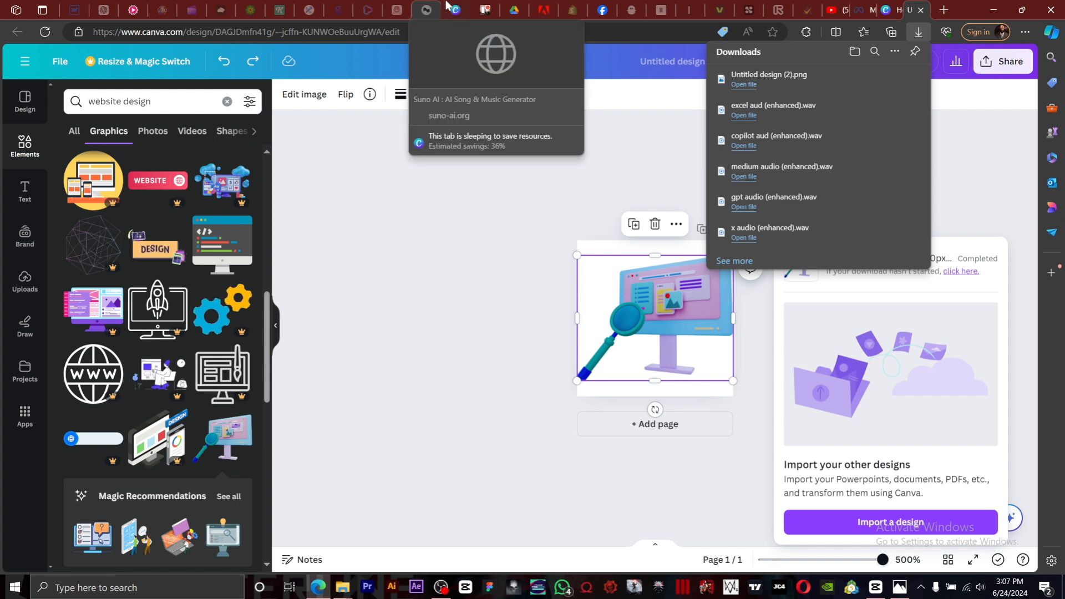